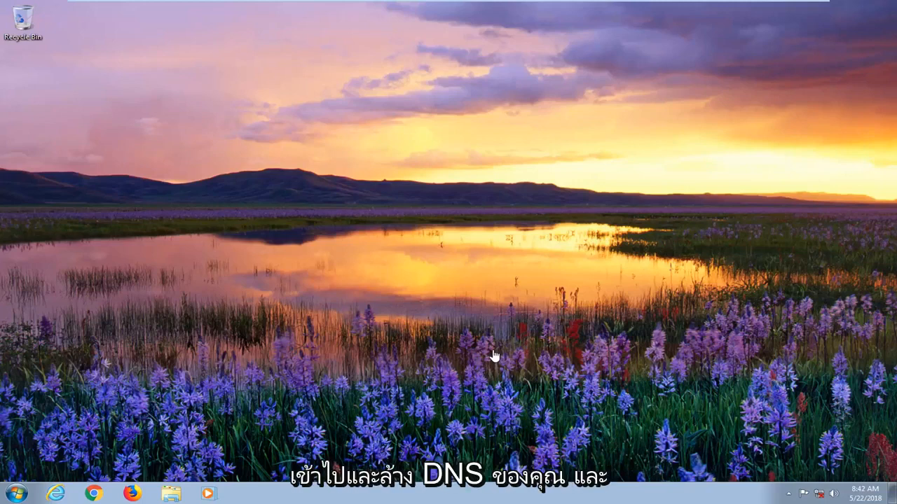
mouse_move(356, 350)
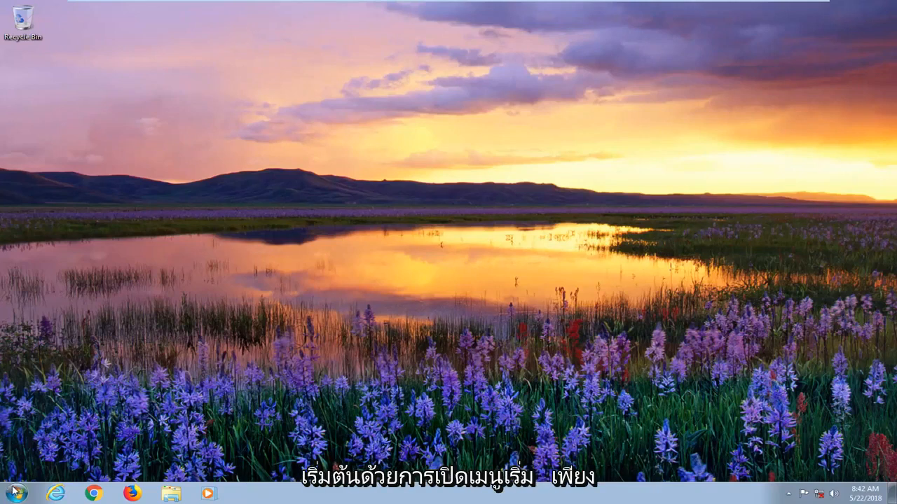
- Launch Device Manager from the Start menu by searching 'device manage'
click(12, 494)
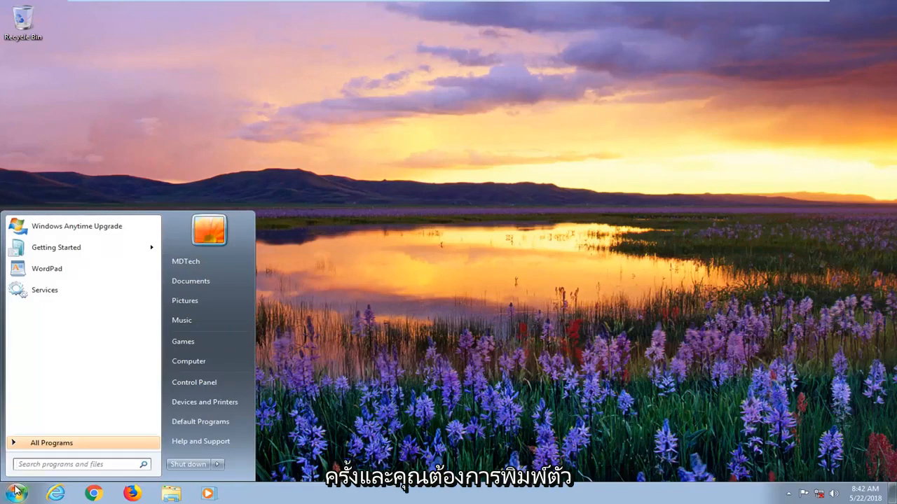
text(device manager)
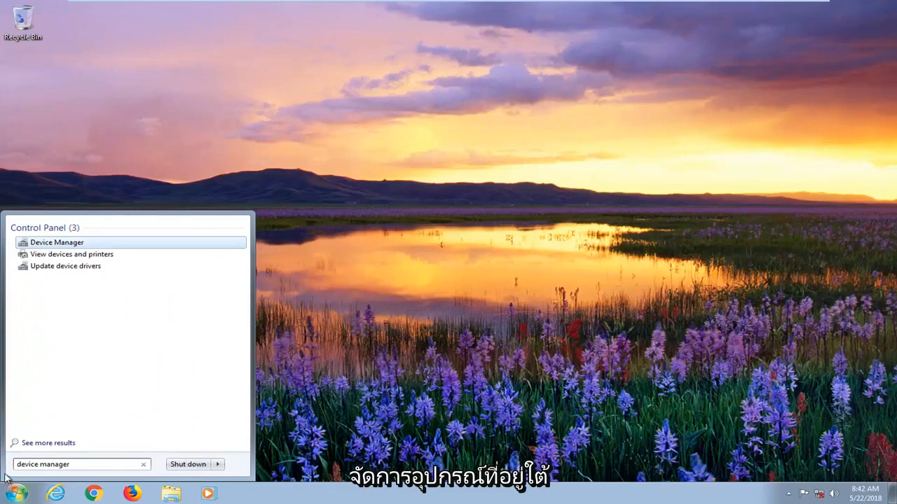
click(56, 242)
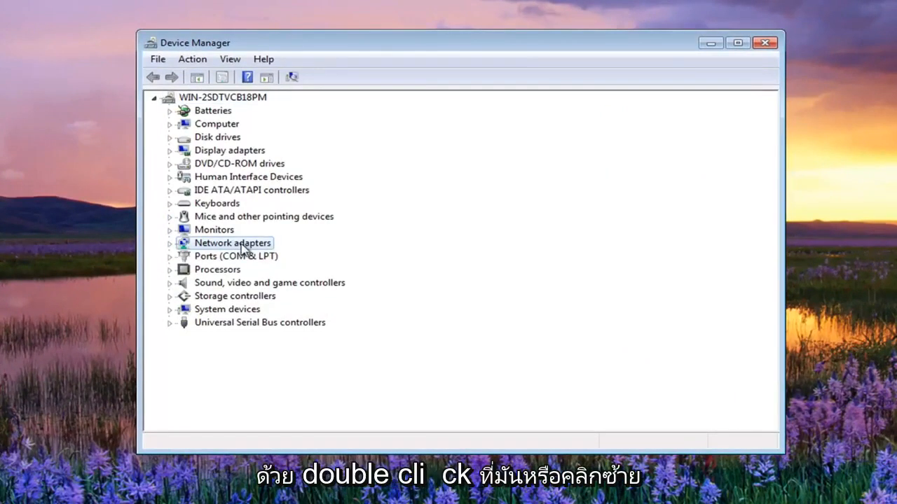
- Enable the Intel(R) PRO/1000 MT Network Connection under Network adapters
double_click(232, 242)
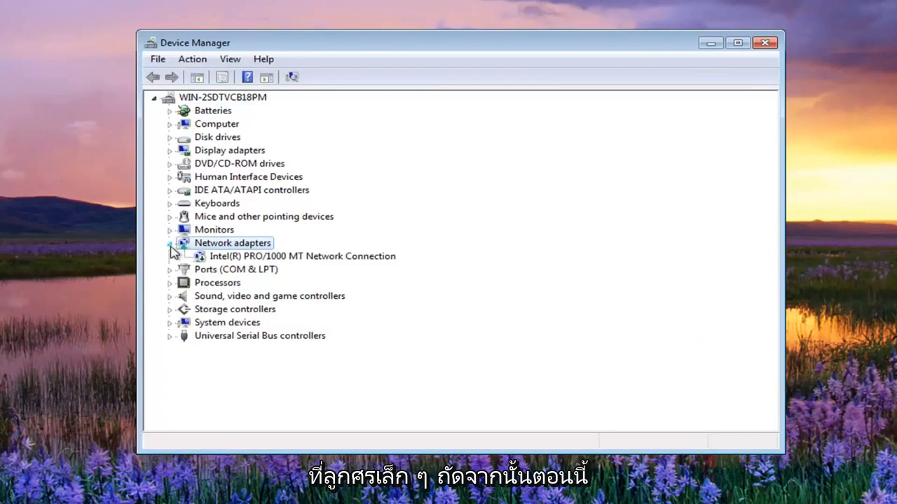
click(302, 256)
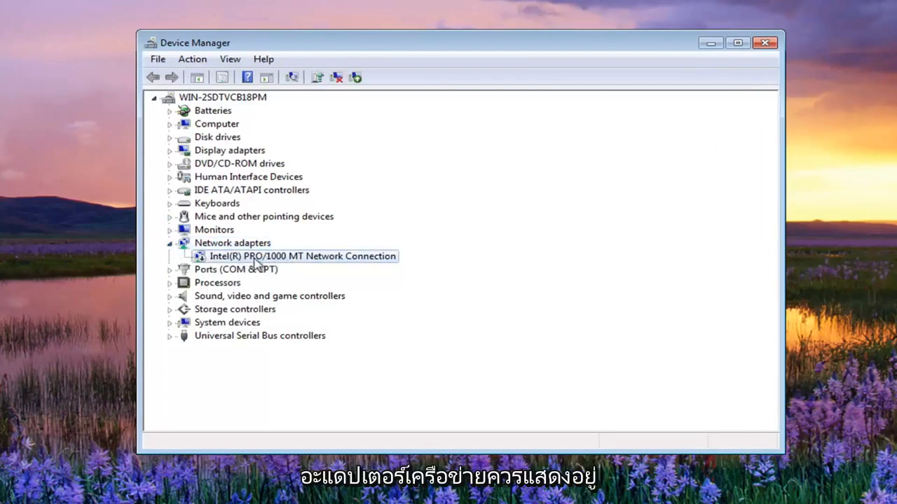
right_click(303, 256)
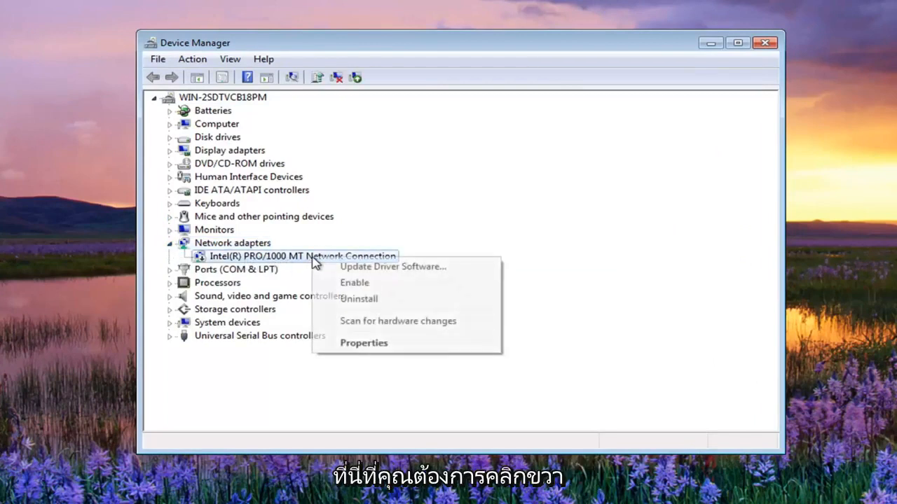
click(354, 282)
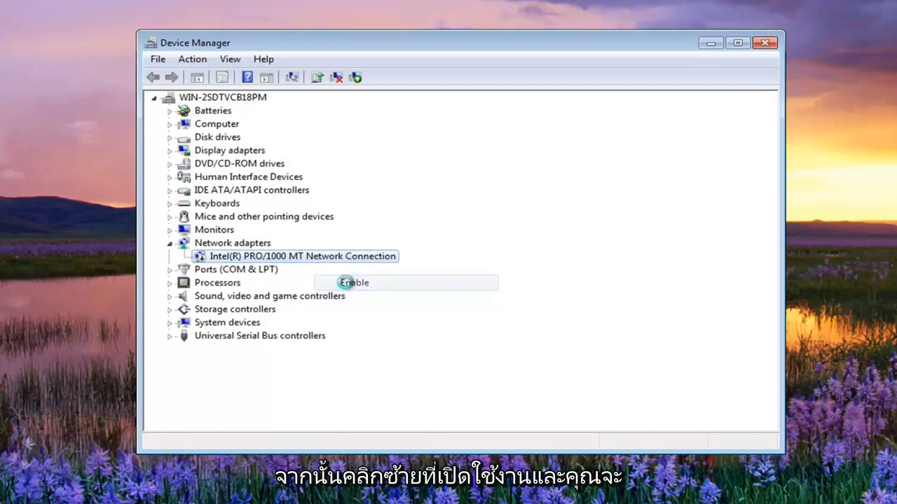
click(354, 283)
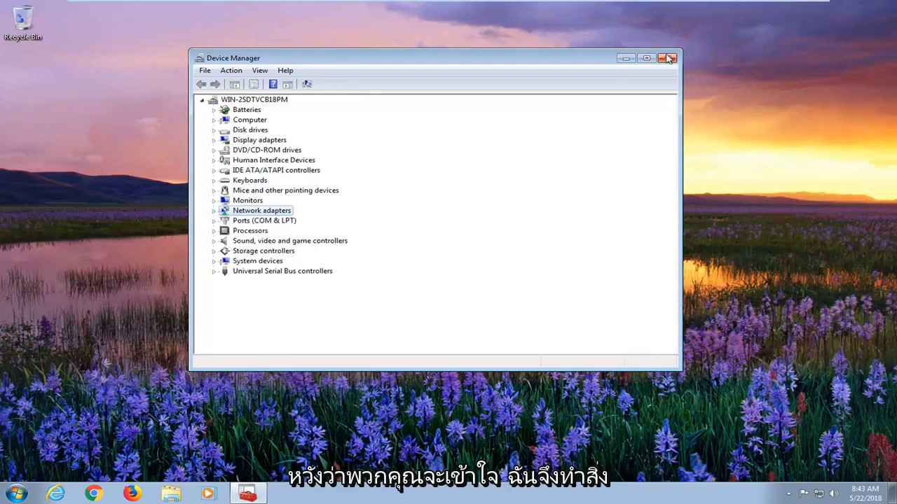
- Close Device Manager, returning to the Windows 7 desktop
click(667, 58)
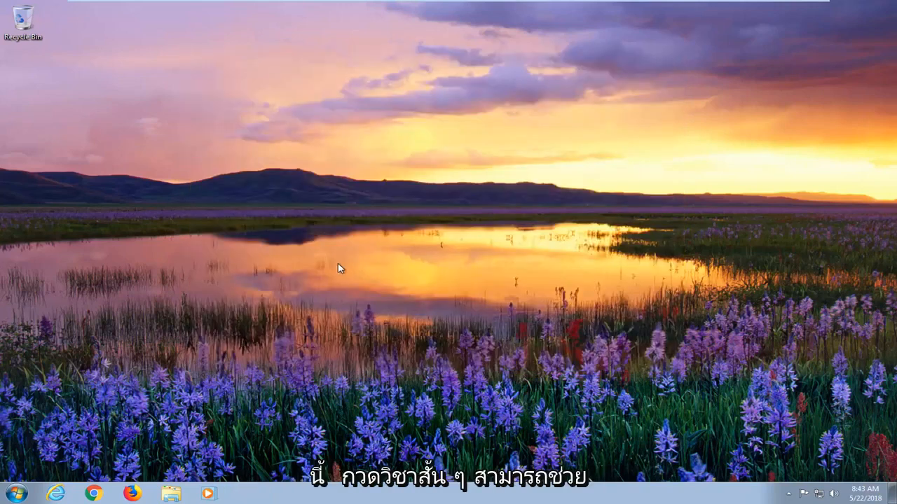